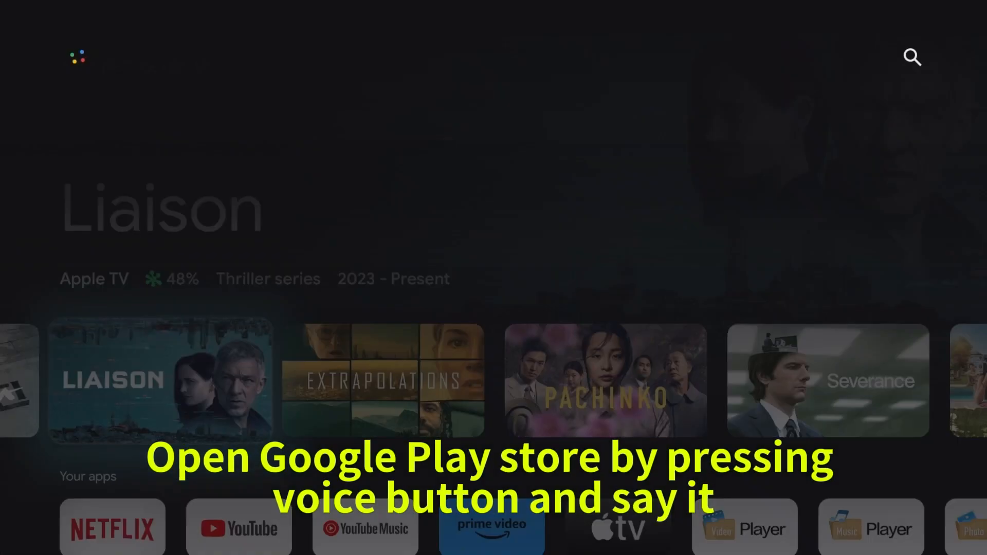
Launch the Google Play Store on the TV with a spoken voice command.
left_click(958, 24)
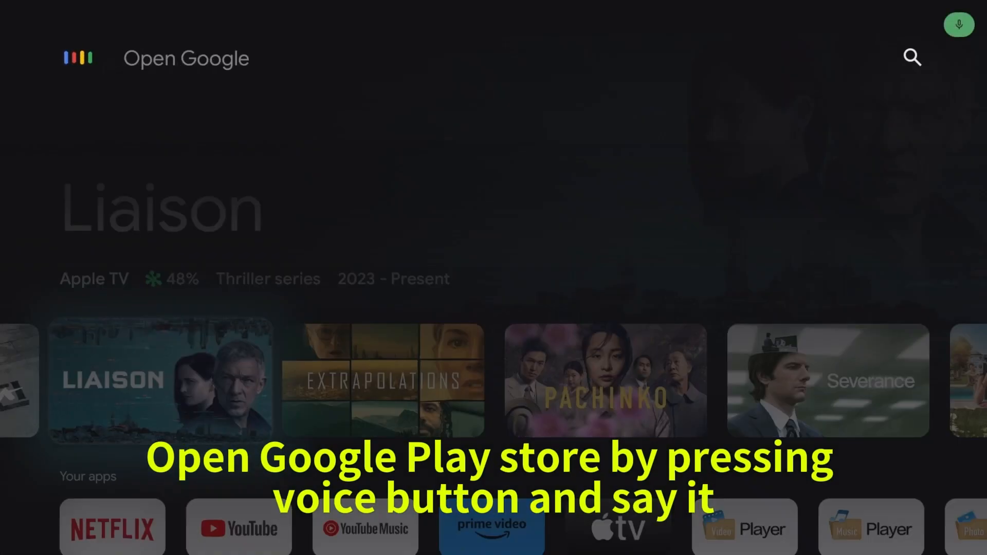
left_click(958, 25)
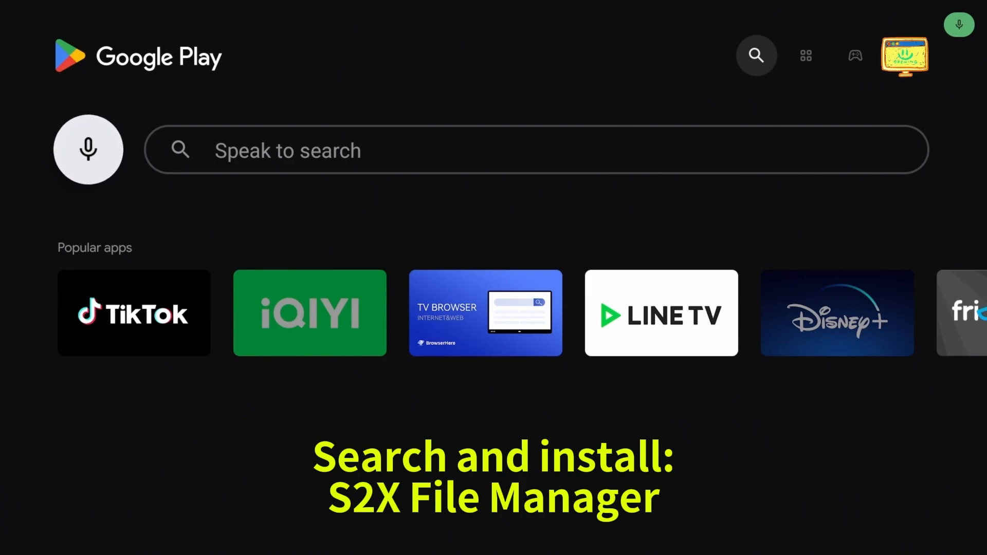
Find 'S2X file manager' in the Play Store, install it and launch it.
type("S2X file manager")
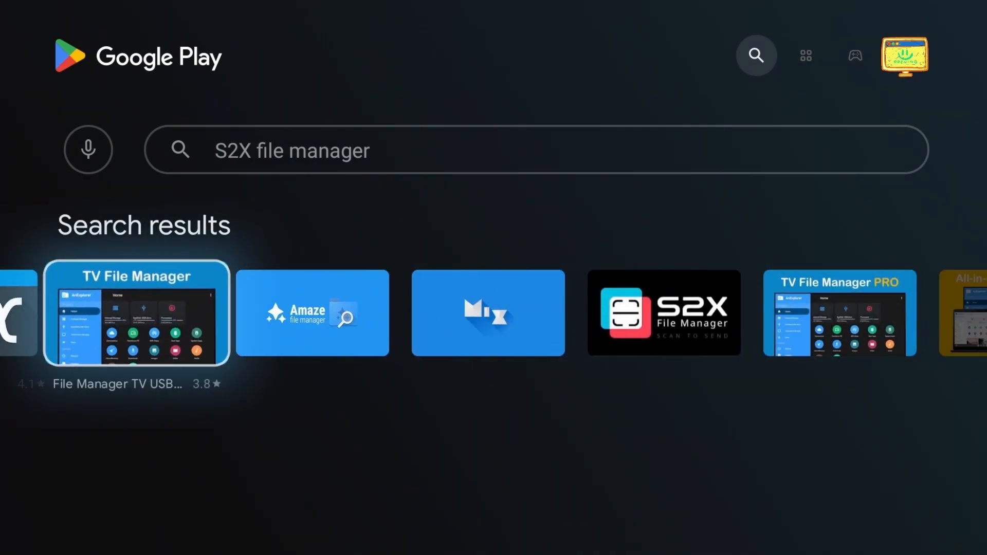
left_click(662, 312)
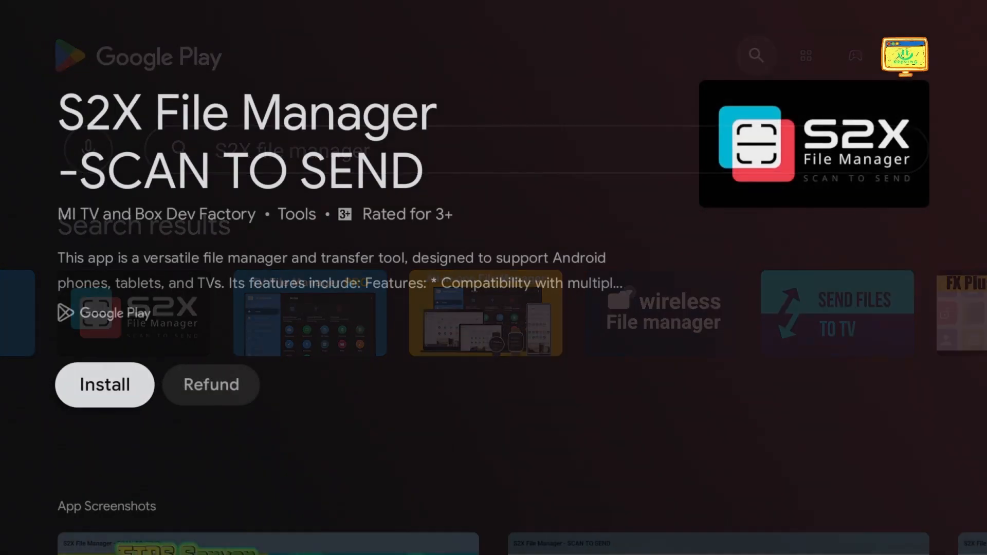
left_click(105, 384)
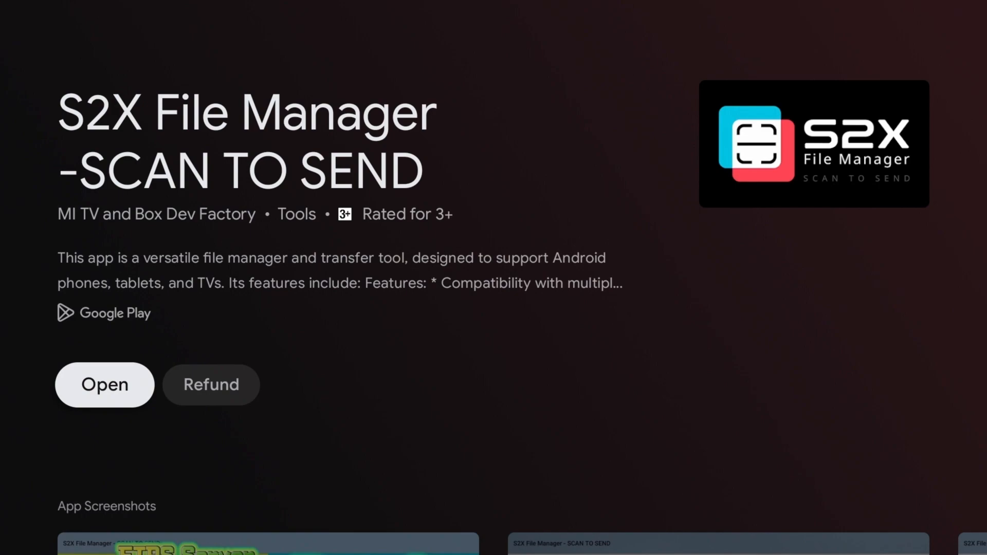
left_click(103, 385)
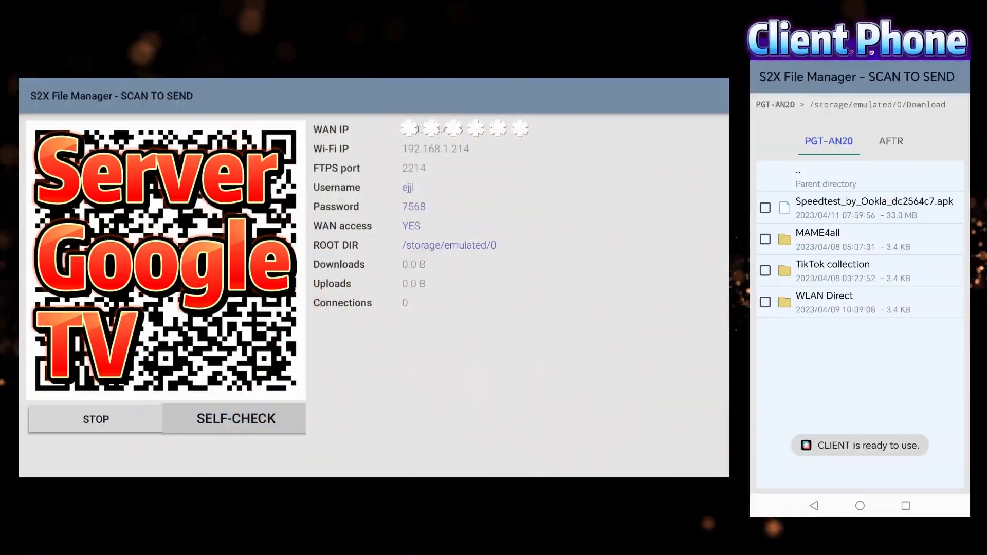
Browse the TV's Download folder from the phone, return to local files and tick MAME4all.
left_click(890, 141)
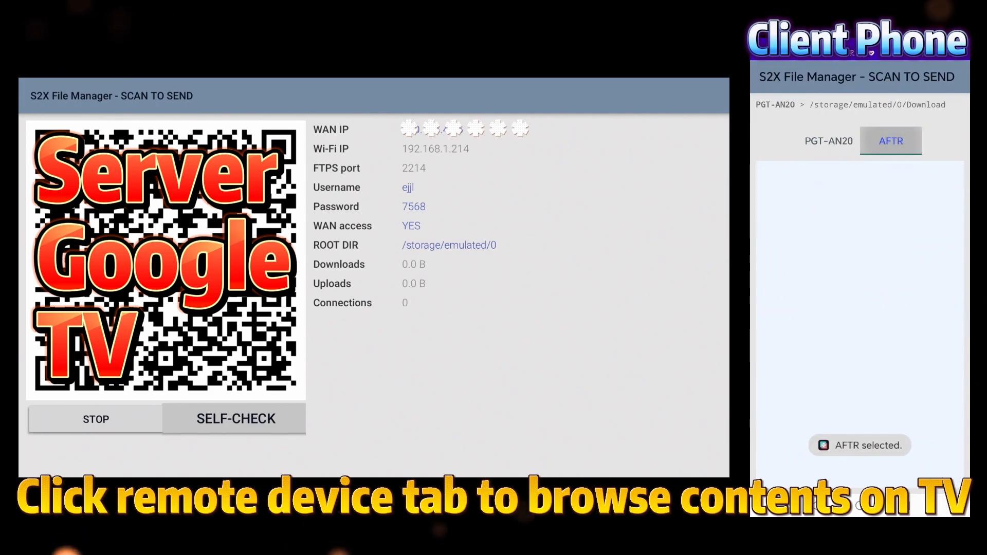
left_click(890, 141)
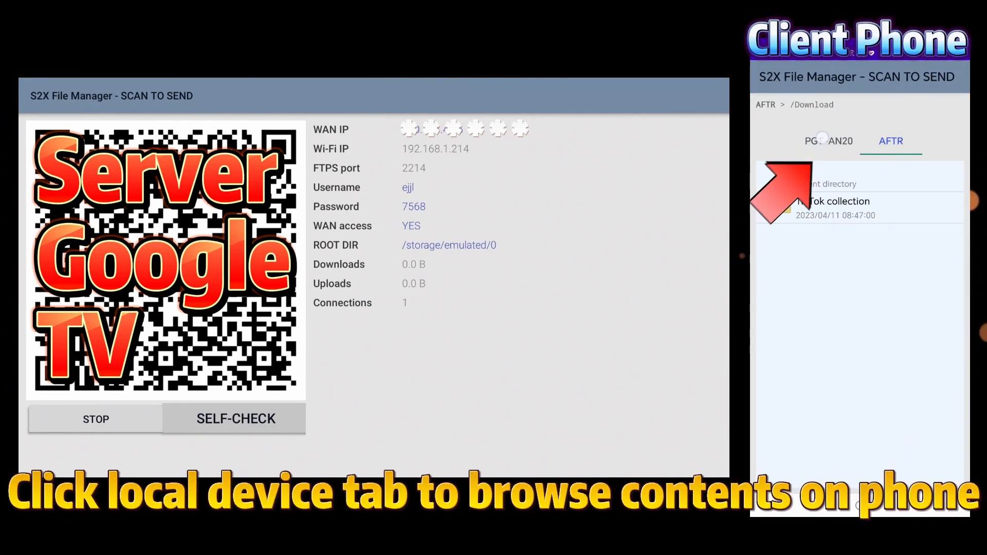
left_click(828, 141)
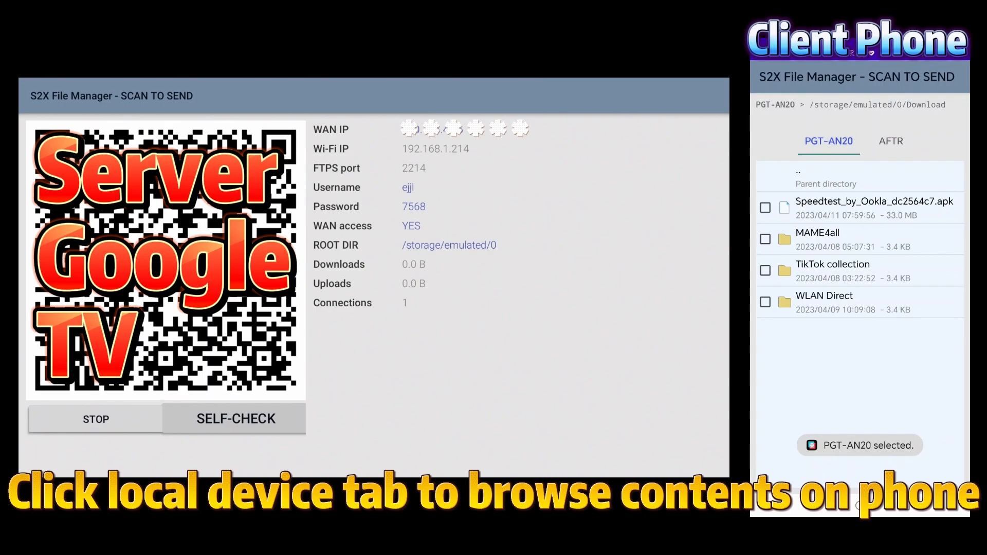
left_click(765, 240)
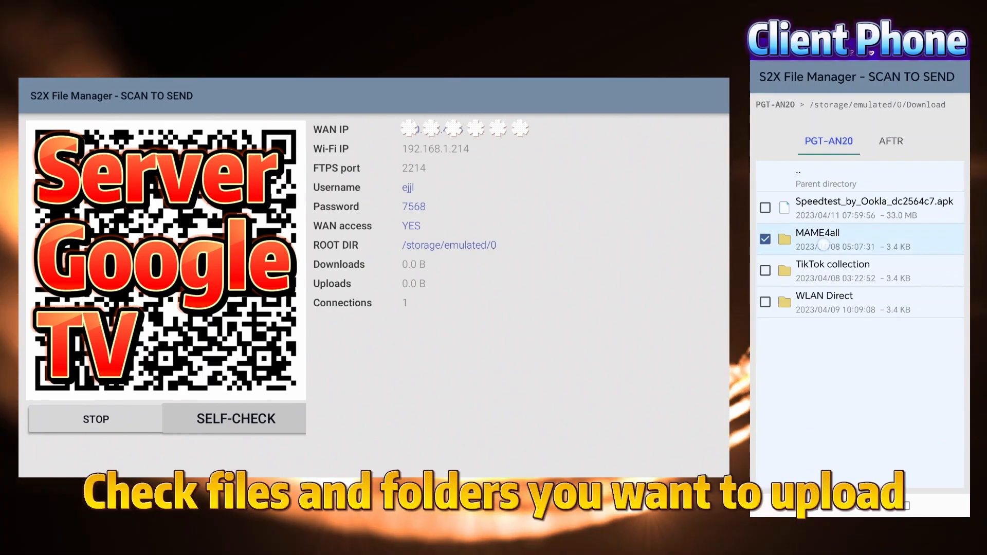
Upload MAME4all to the TV, verify it in the Download folder, and return to the phone's files.
left_click(818, 232)
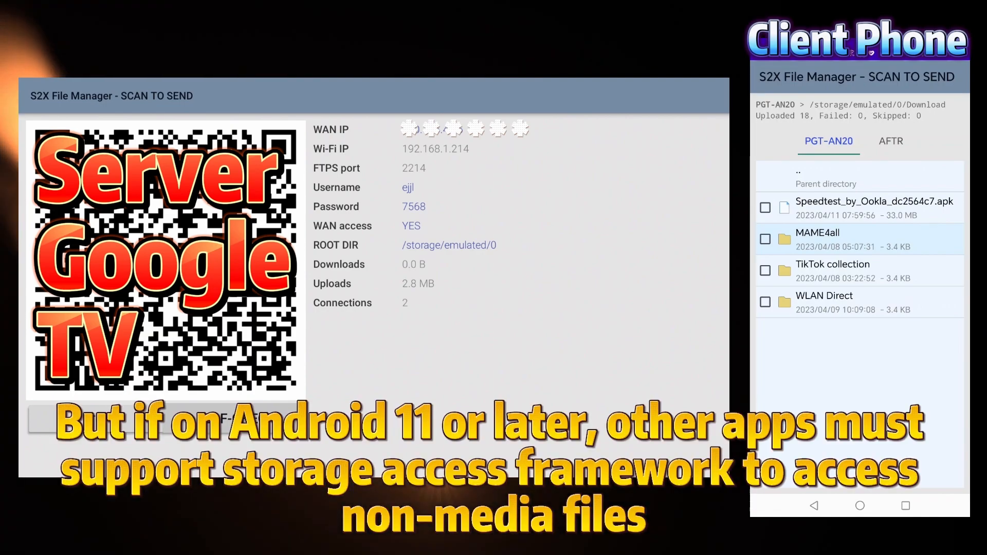
left_click(890, 141)
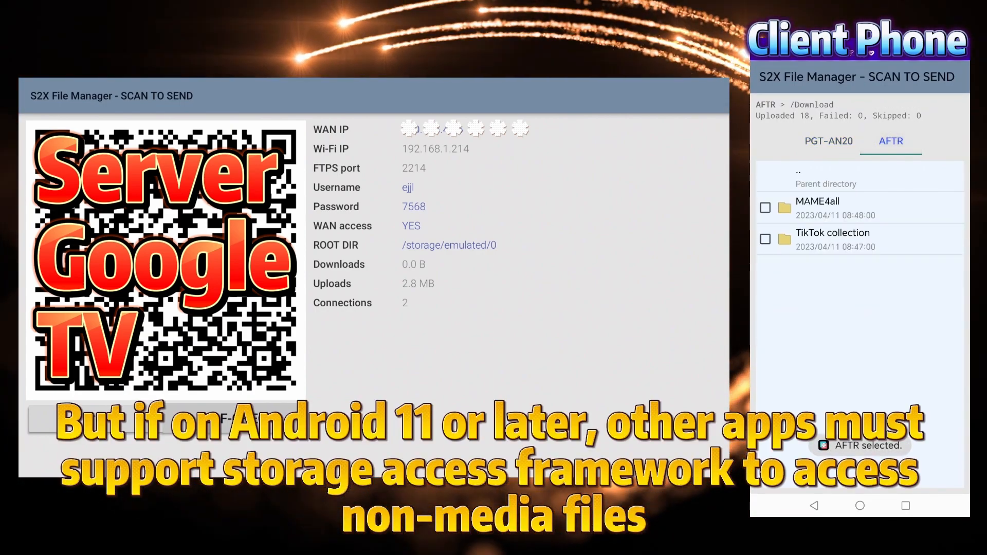
left_click(828, 140)
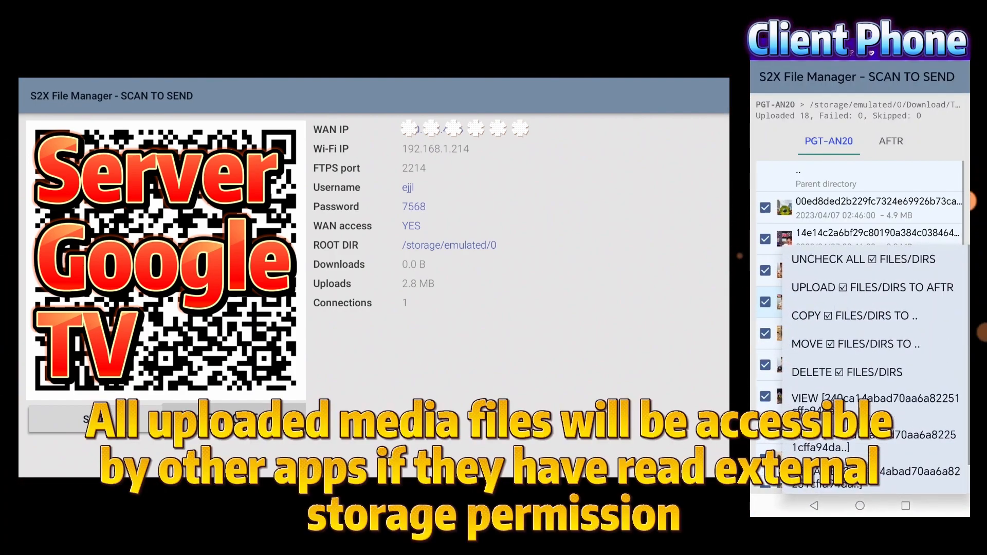
Upload the checked TikTok videos to the TV's Download folder and confirm.
left_click(871, 288)
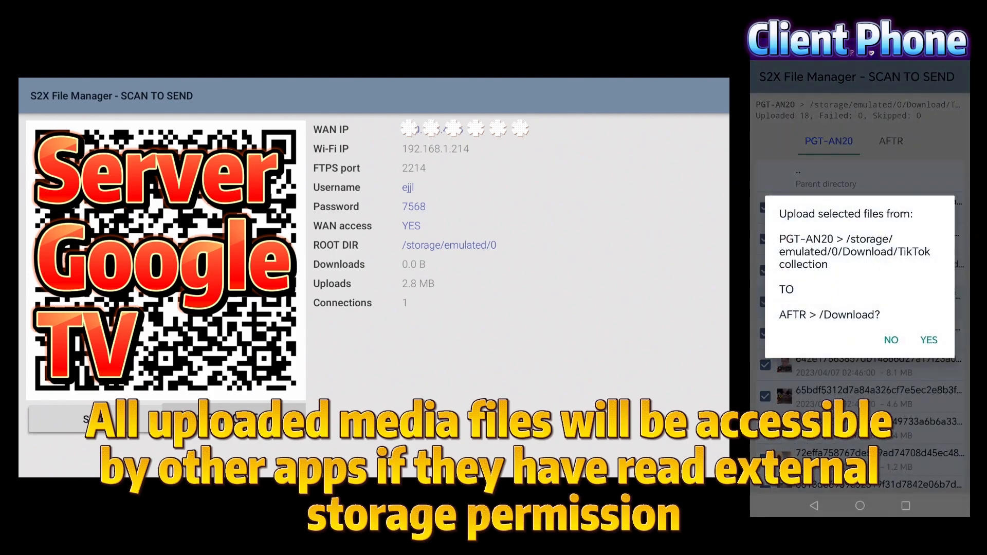
left_click(928, 341)
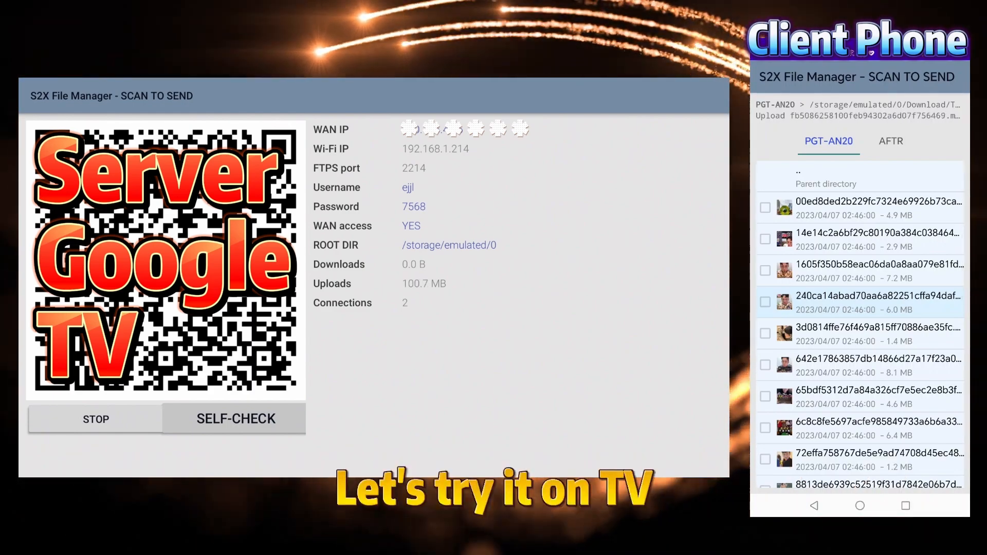
Check the TV's storage from the phone, then start the file manager on the TV itself.
left_click(890, 141)
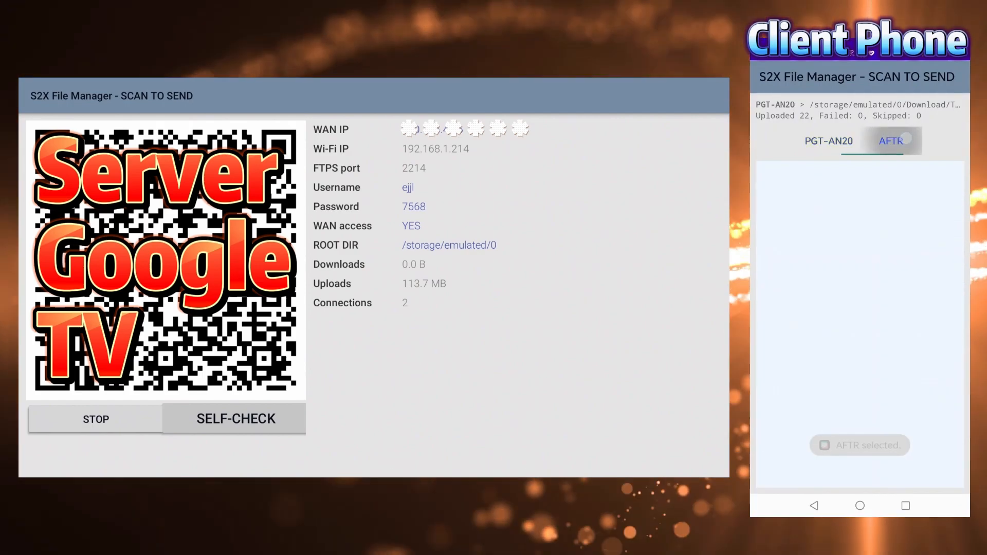
left_click(890, 141)
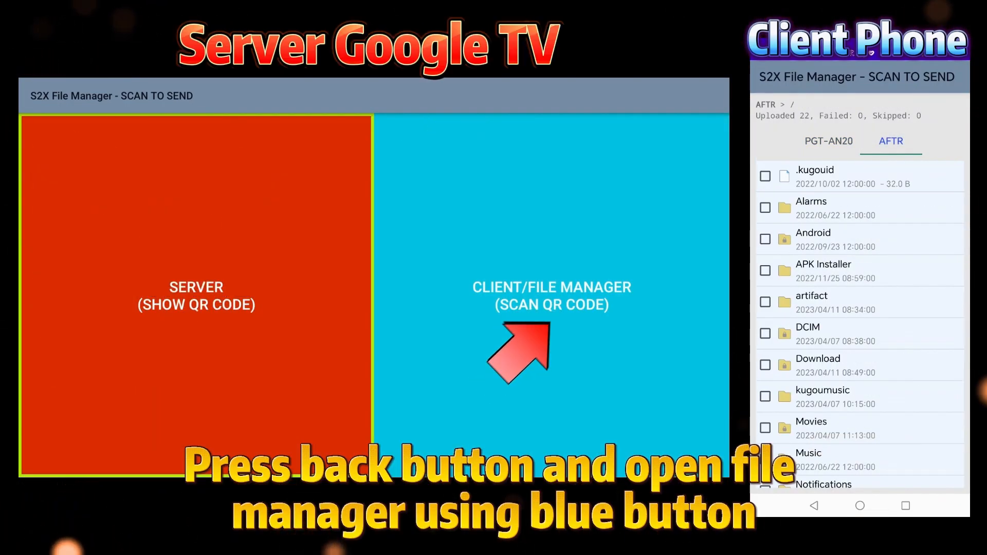
left_click(551, 287)
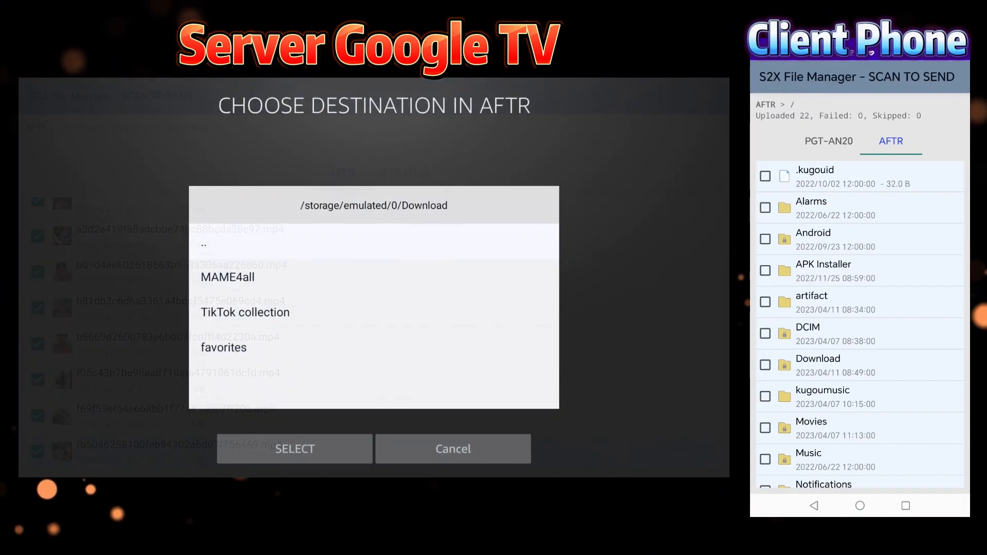
Choose the TV's Movies folder as the destination for the uploaded videos.
left_click(202, 245)
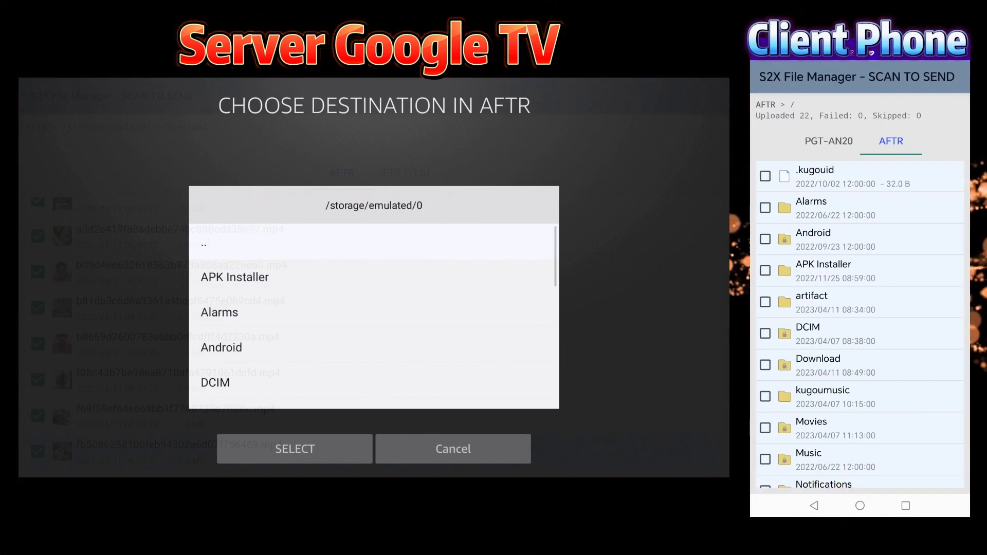
scroll("down", 3)
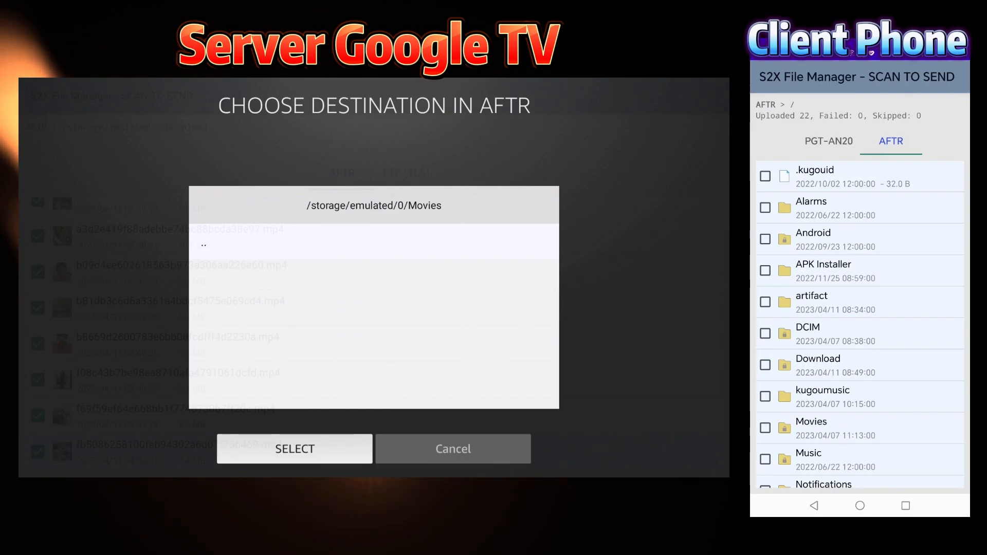
left_click(294, 449)
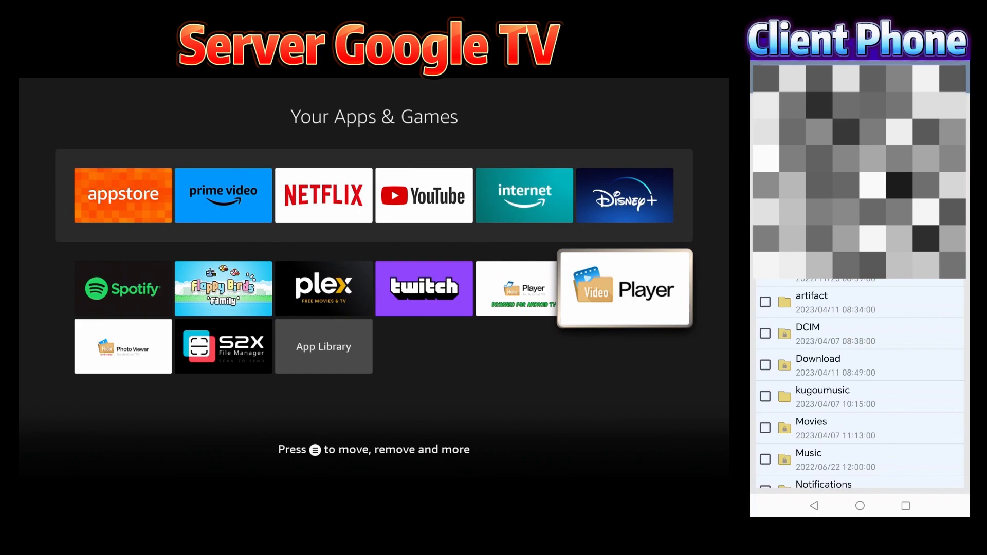
Launch Video Player and browse Device storage to the Movies folder videos.
left_click(623, 288)
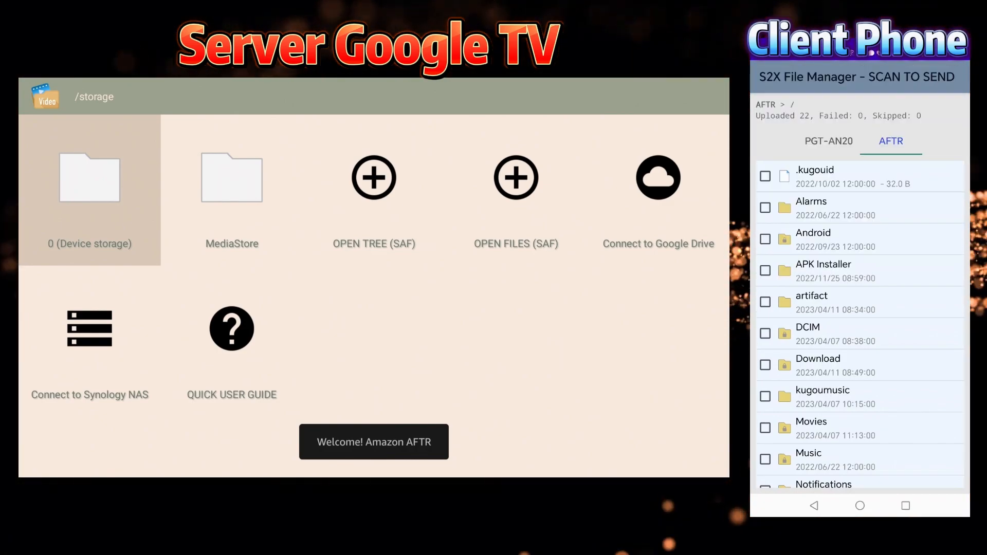
left_click(89, 189)
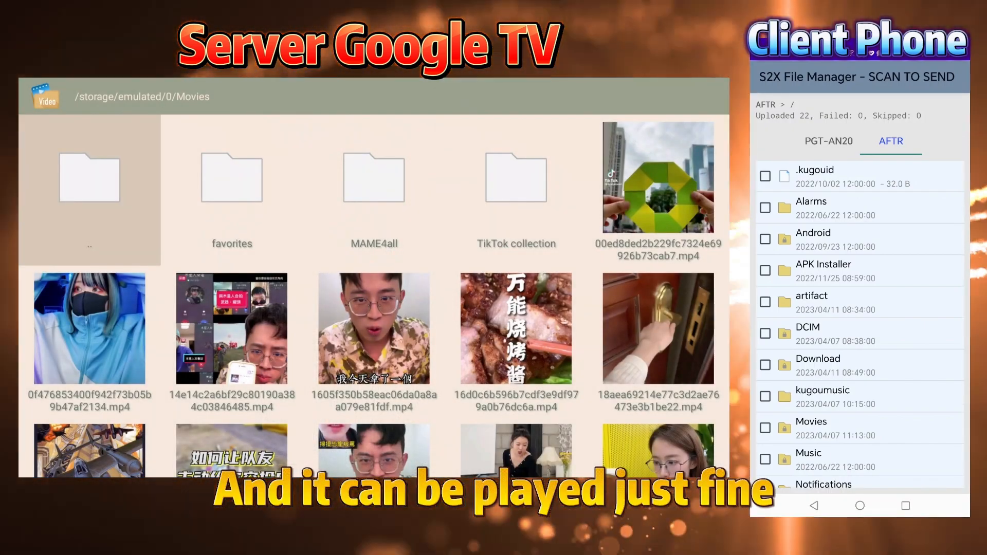
Go back to the top level and list all media files through MediaStore.
left_click(90, 178)
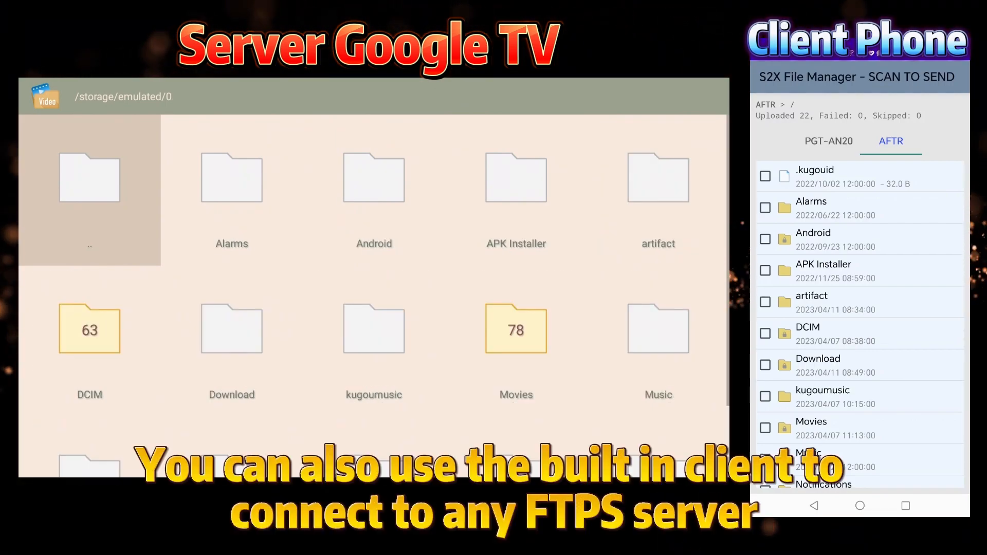
left_click(88, 178)
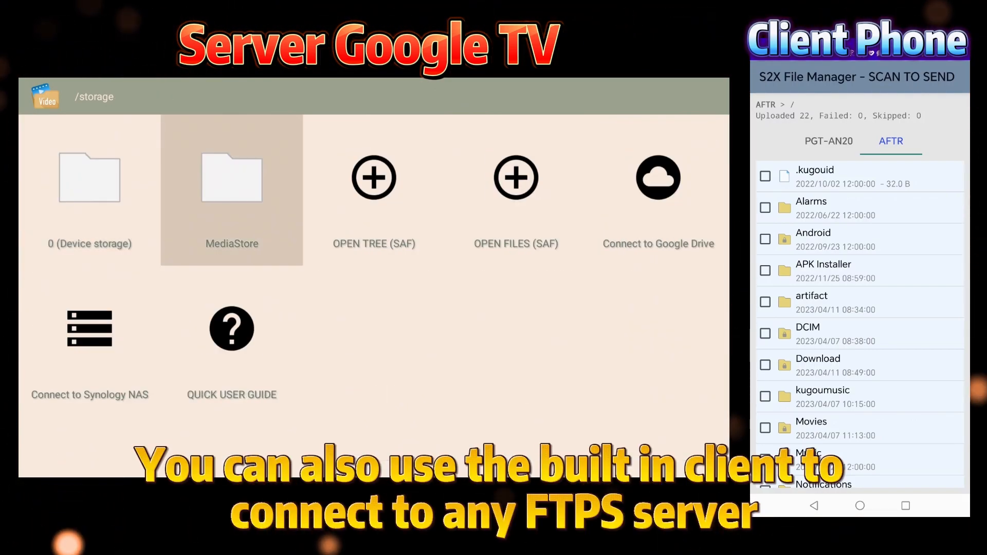
left_click(231, 189)
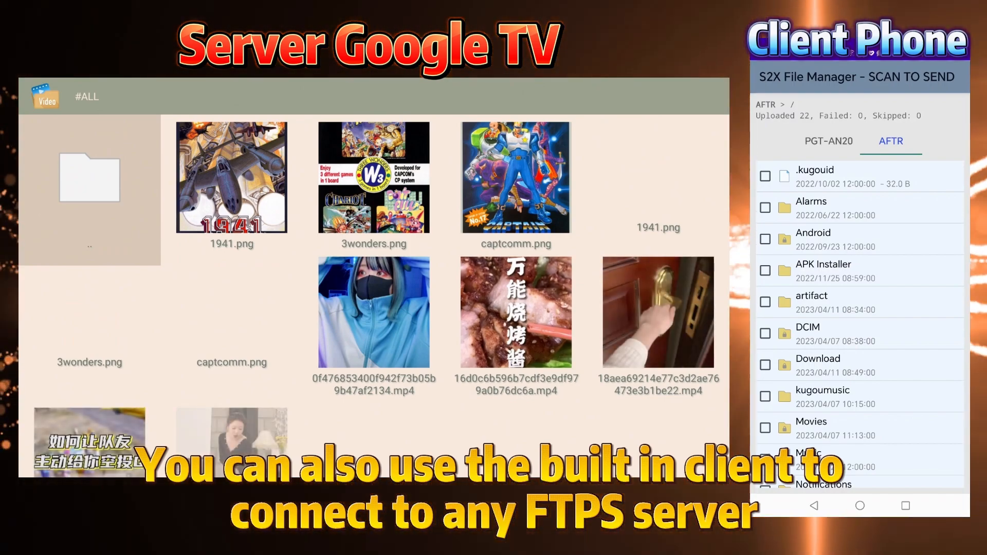